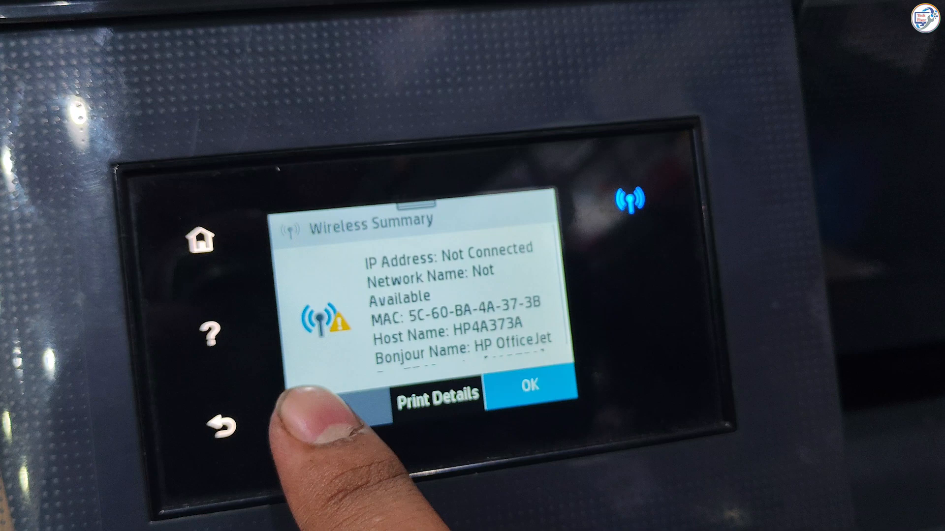
Step: Start the Wireless Setup Wizard from the printer's wireless settings
click(525, 386)
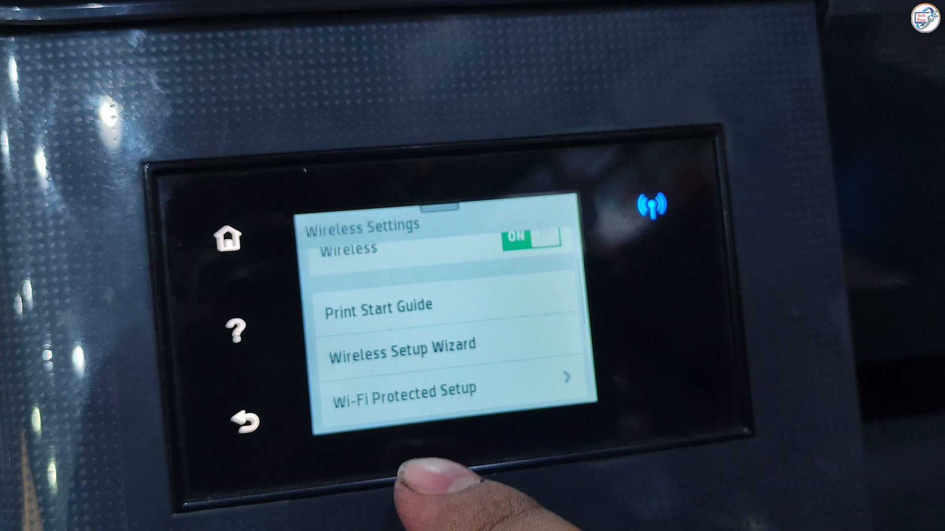
click(401, 345)
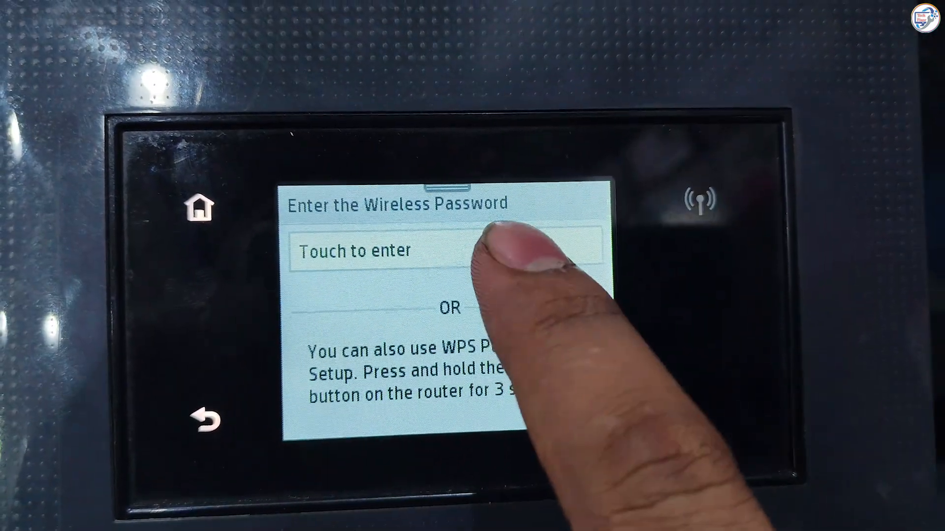
Step: Enter the wireless password on the on-screen keyboard to reach the RST network confirmation
click(449, 249)
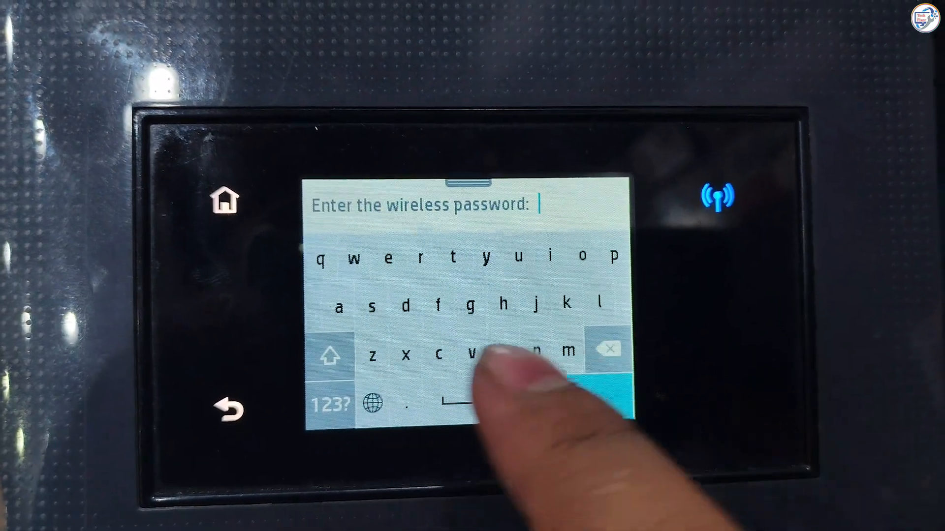
click(330, 403)
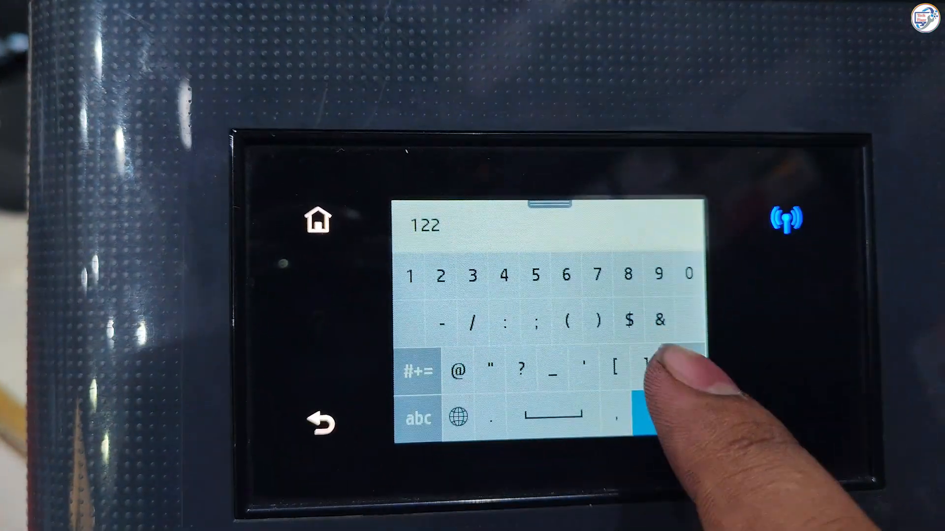
click(630, 366)
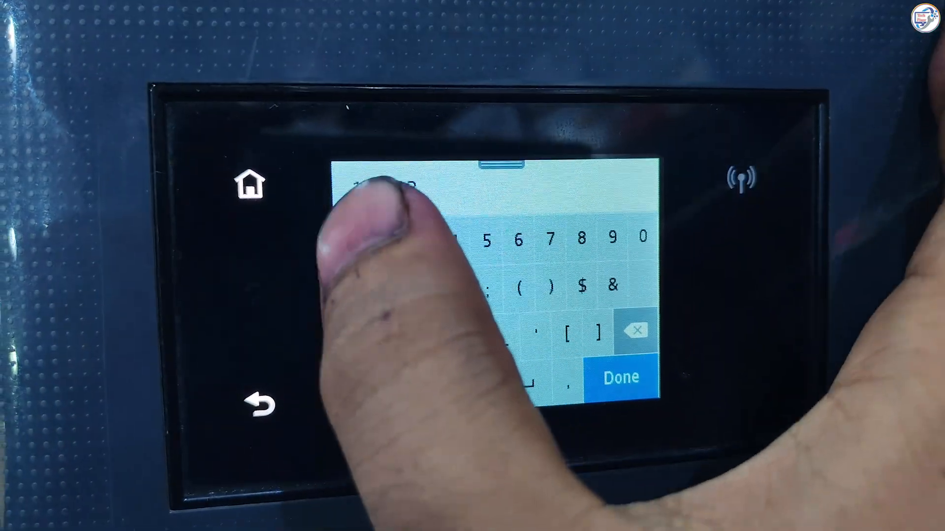
click(620, 377)
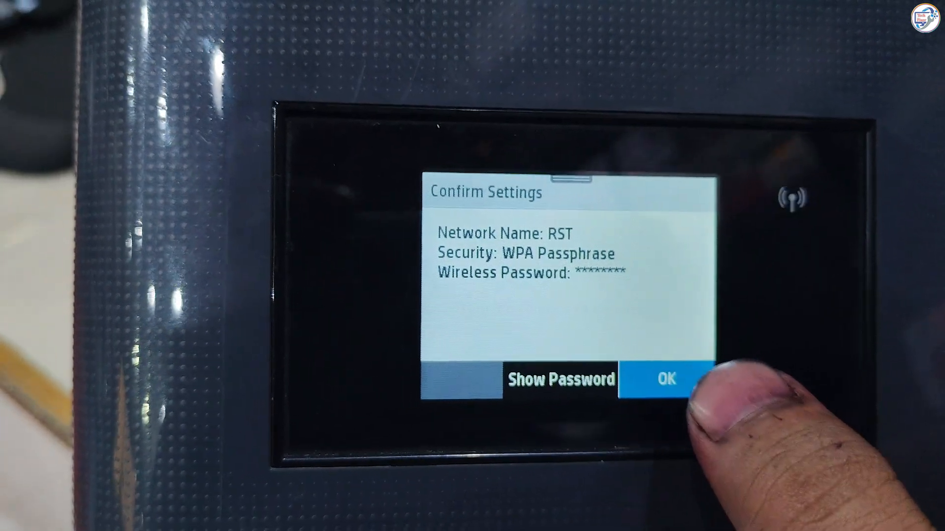
Step: Accept the RST network settings so the printer joins the Wi-Fi
click(665, 379)
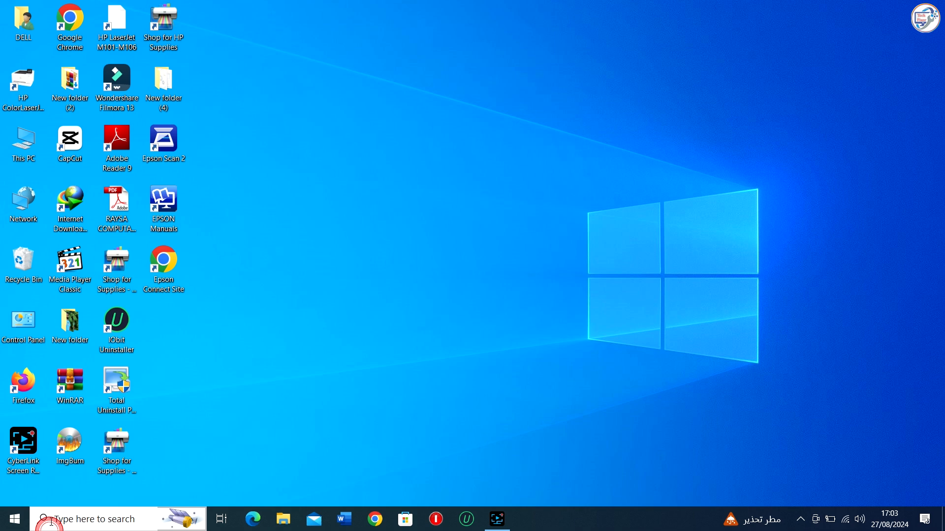
Step: Launch Microsoft Store from Start and search it for 'hp smart'
click(13, 518)
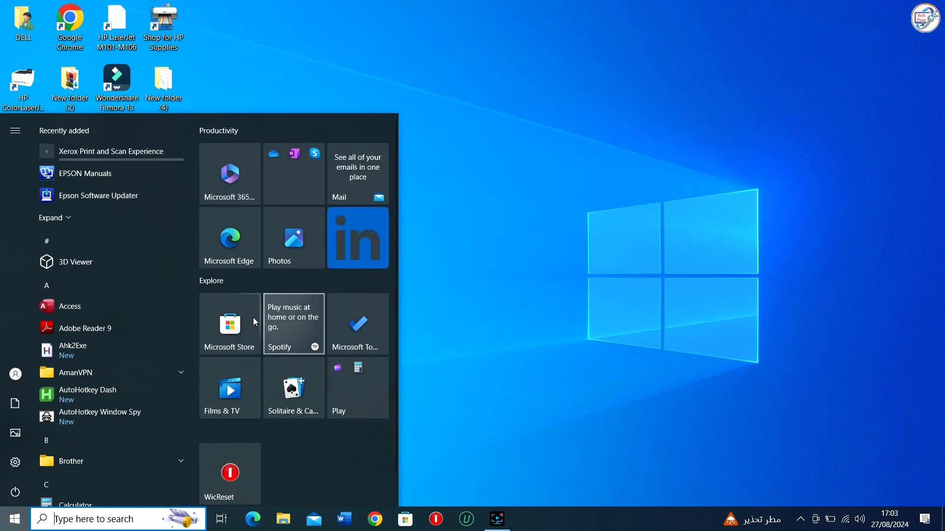
click(229, 324)
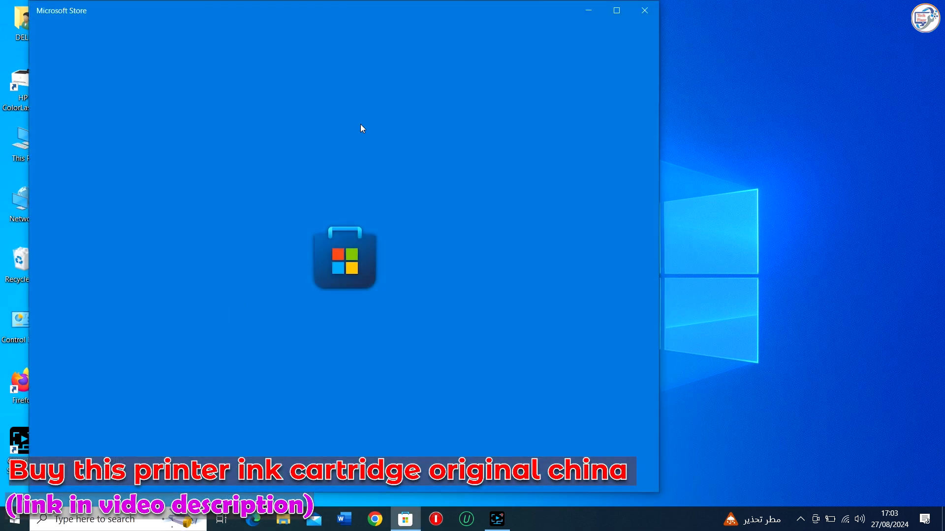
mouse_move(441, 138)
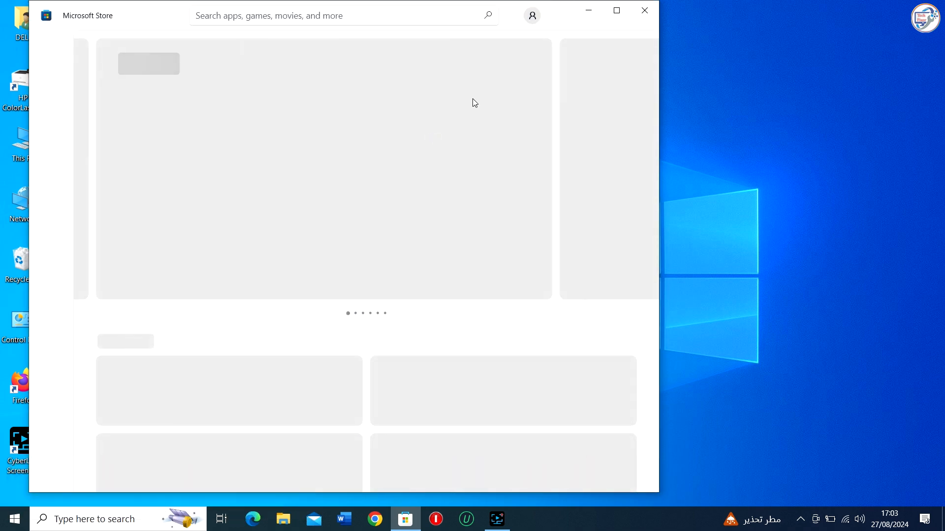
click(358, 14)
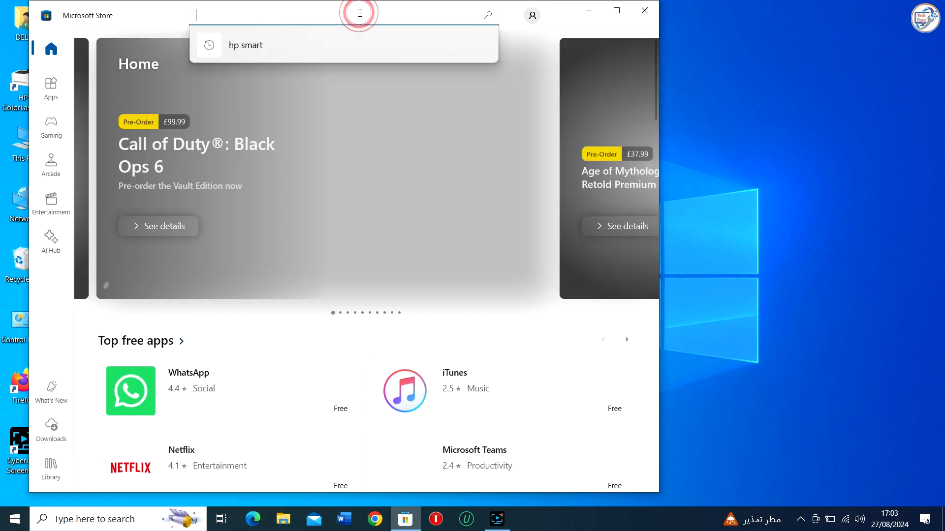
text(h)
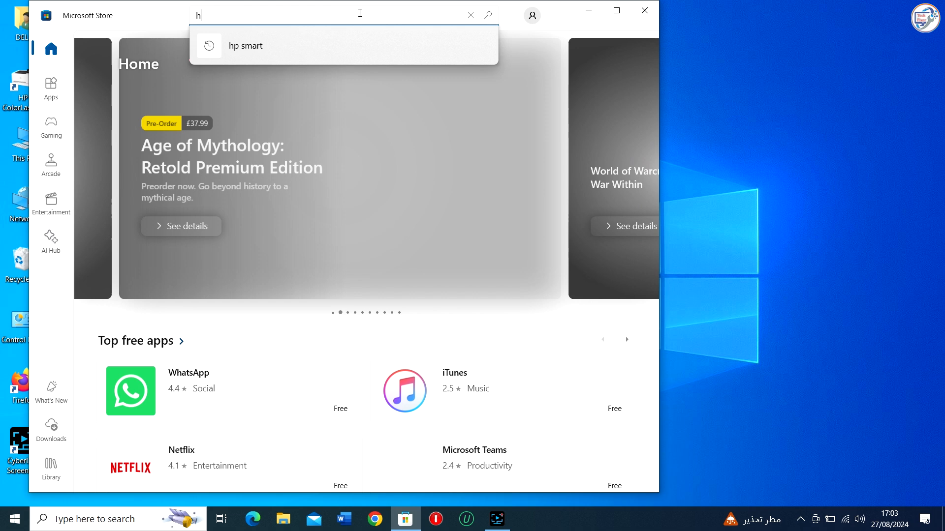
text(p smart)
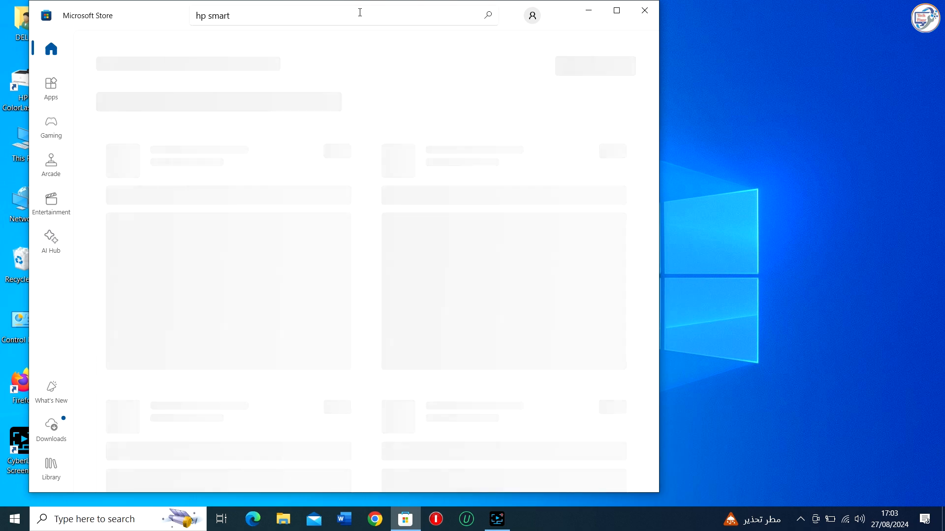
key(enter)
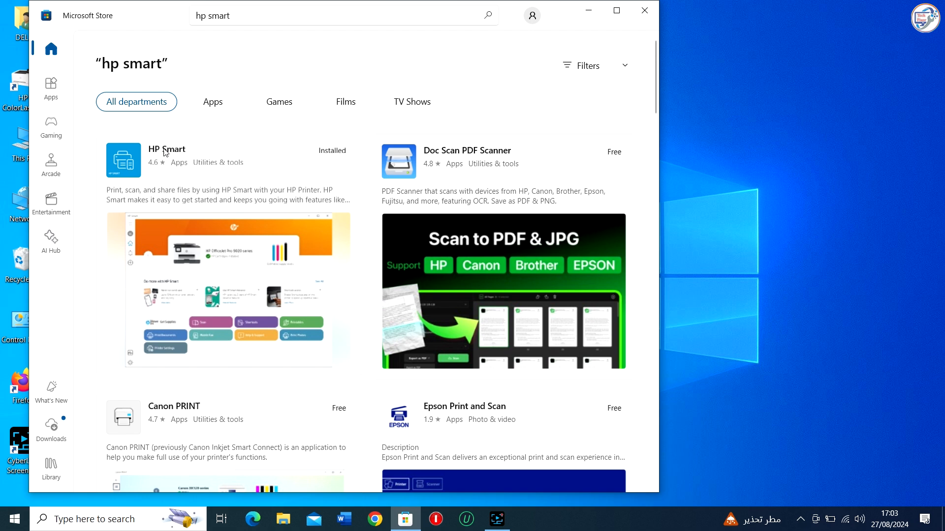
Step: Launch the already installed HP Smart app from its store page
click(166, 149)
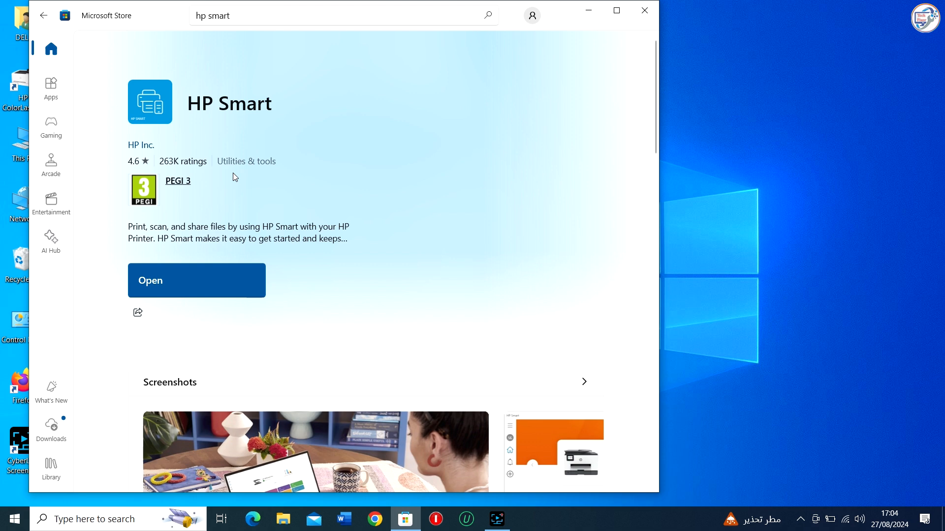
click(197, 281)
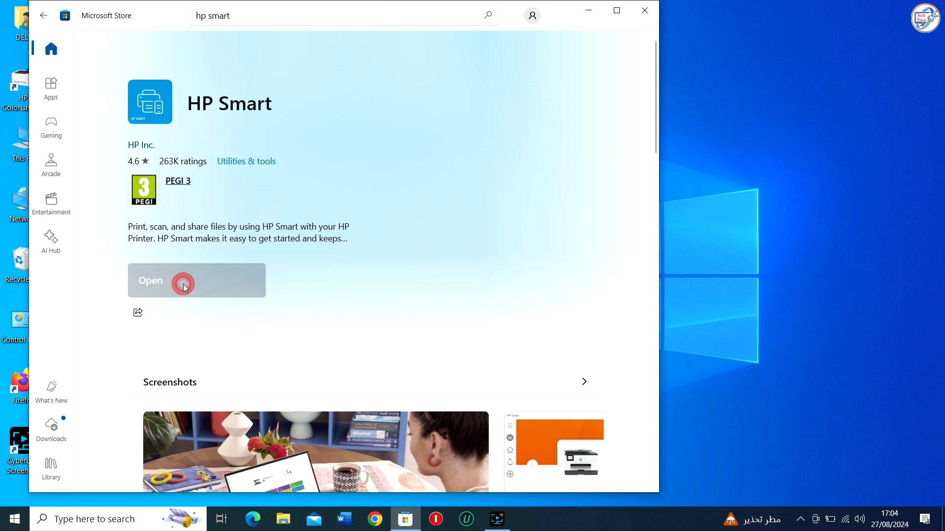
click(184, 284)
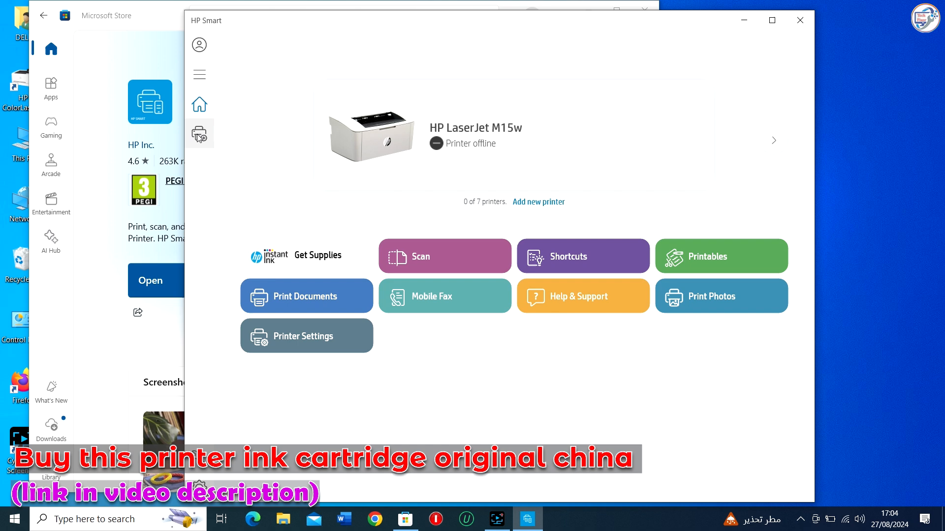
Step: Add a new printer and choose the online HP OfficeJet Pro 7740 series for setup
click(200, 134)
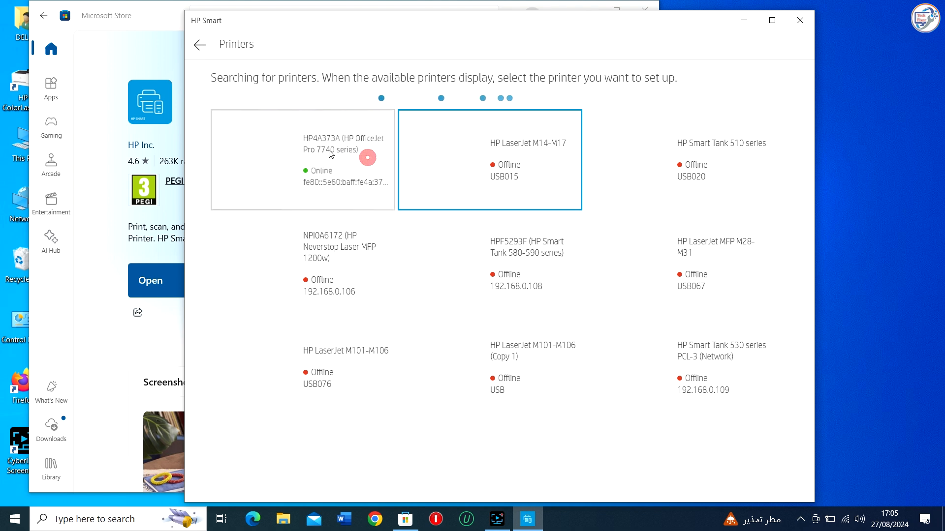
click(301, 150)
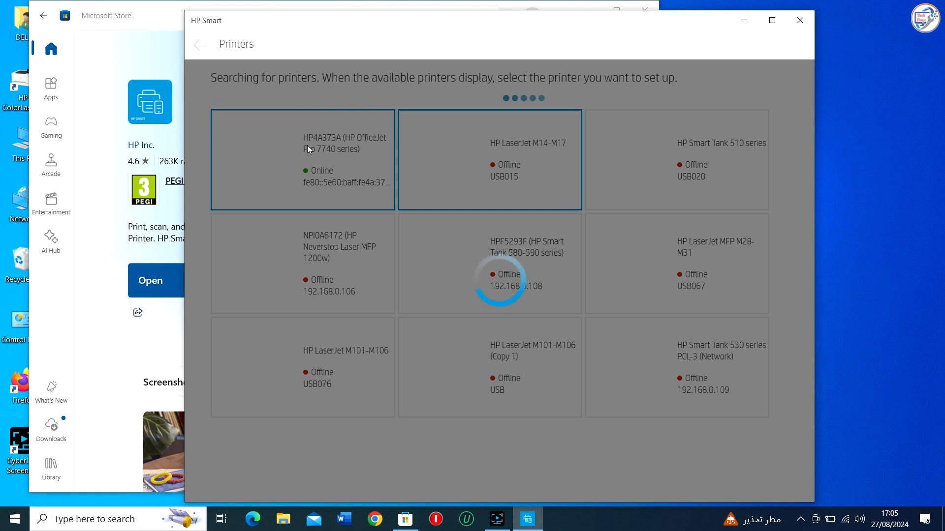
click(302, 159)
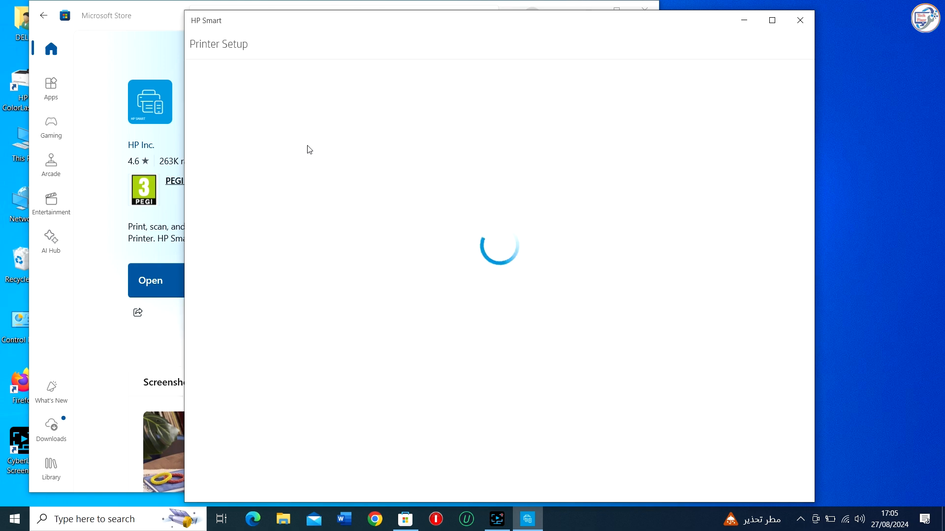